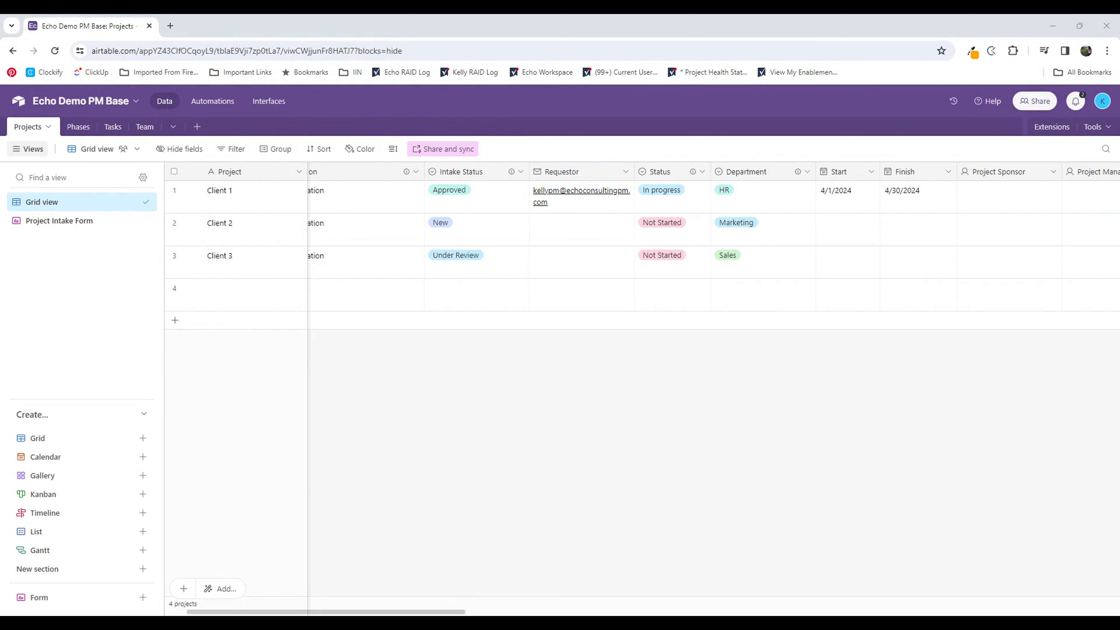
pyautogui.moveTo(426, 442)
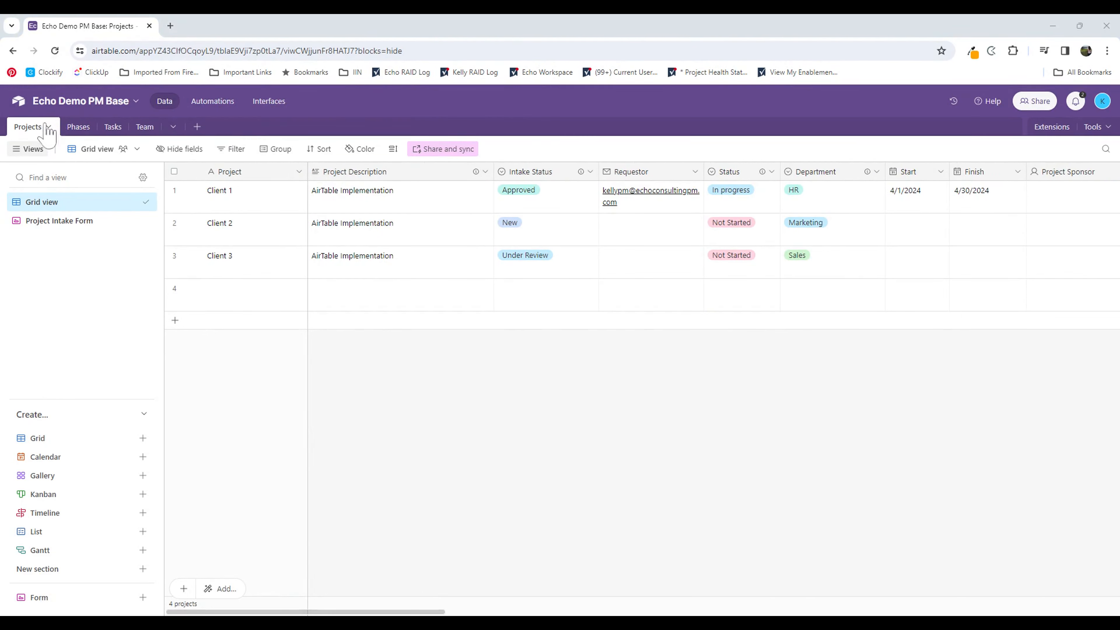
pyautogui.moveTo(184, 149)
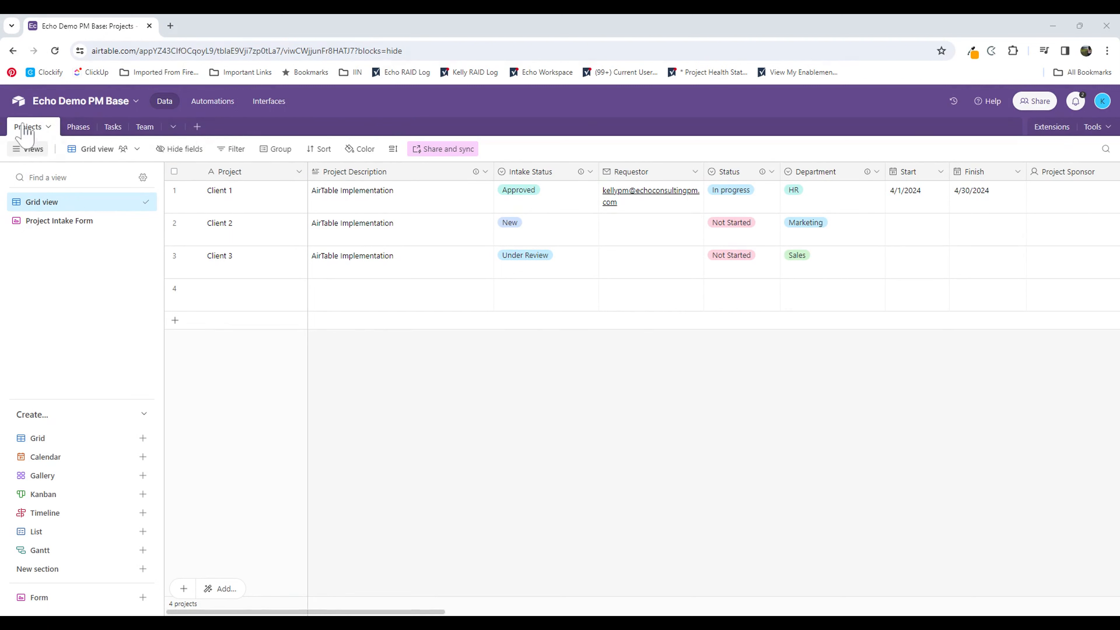
pyautogui.moveTo(30, 141)
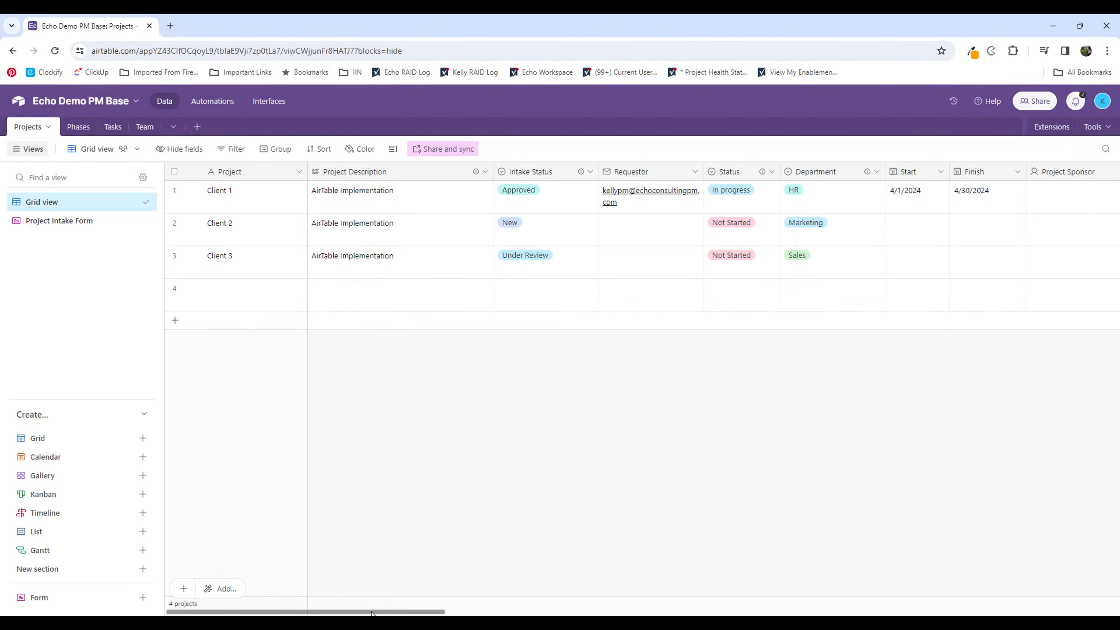
# Step: Scroll the Projects grid right to the Total, Open, Completed and Closed task count columns
pyautogui.hscroll(3)
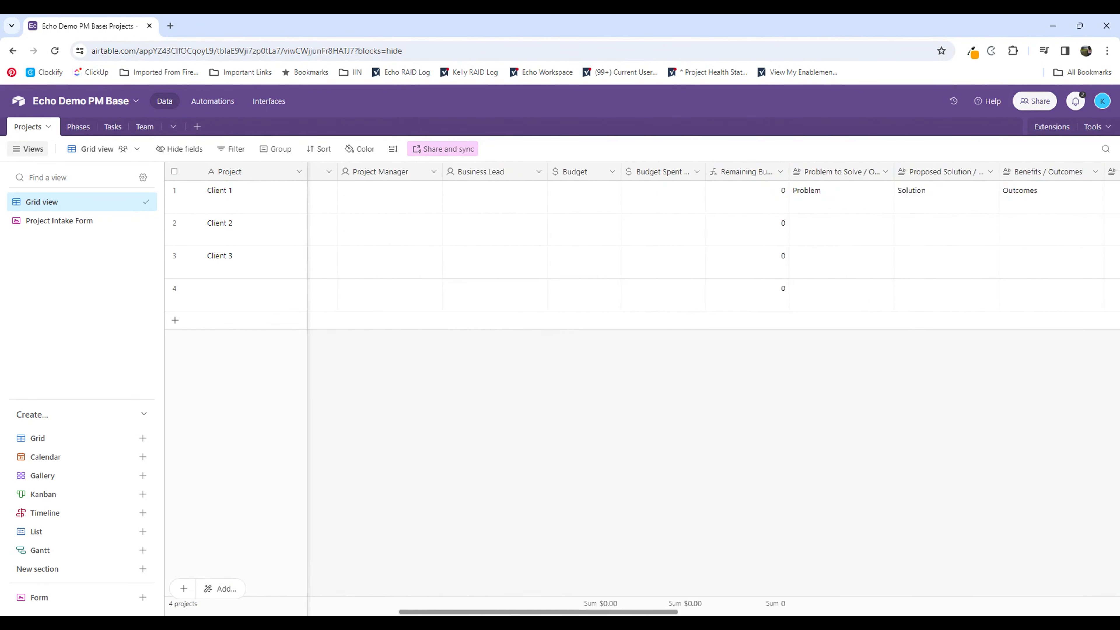
pyautogui.hscroll(3)
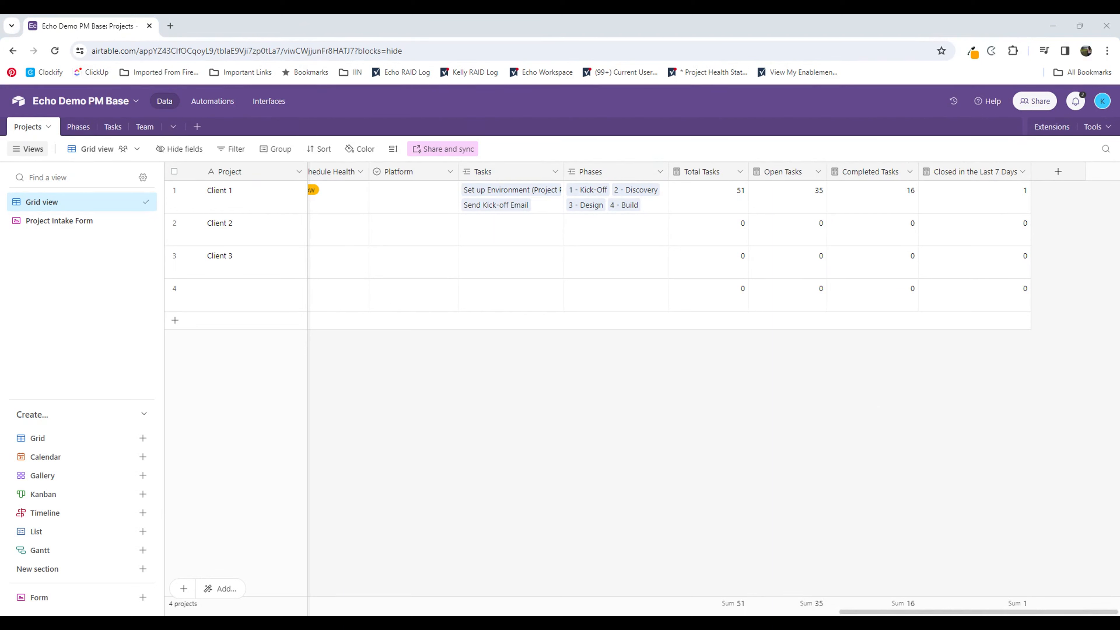
pyautogui.moveTo(1028, 490)
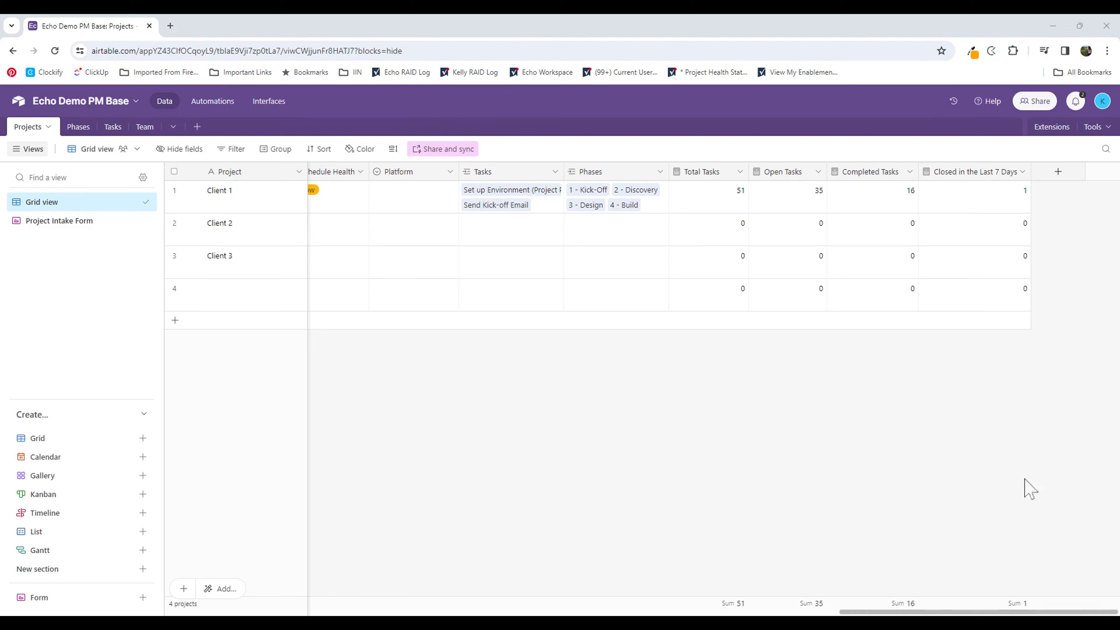
pyautogui.moveTo(1057, 171)
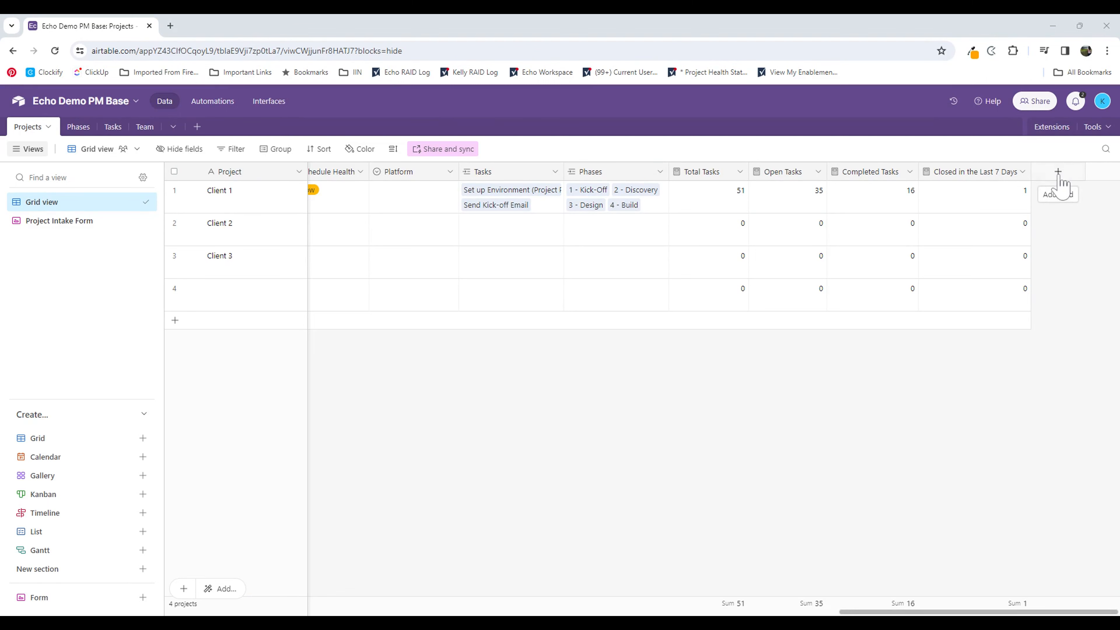
# Step: Add a field named 'Past Due' of type Count, counting the linked Tasks records
pyautogui.click(1057, 171)
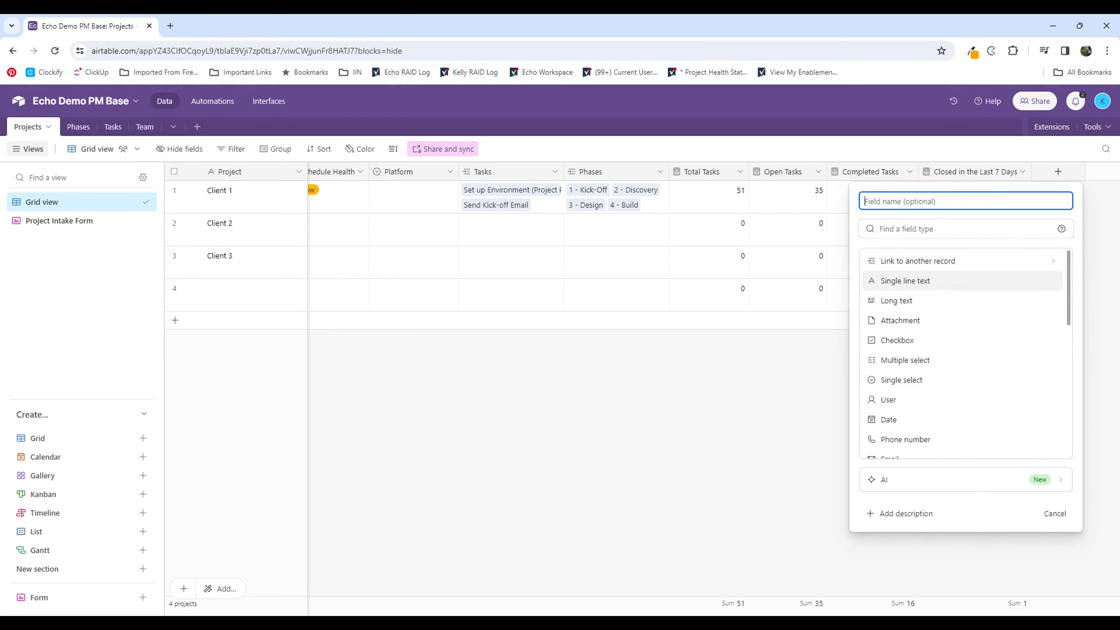
pyautogui.moveTo(756, 217)
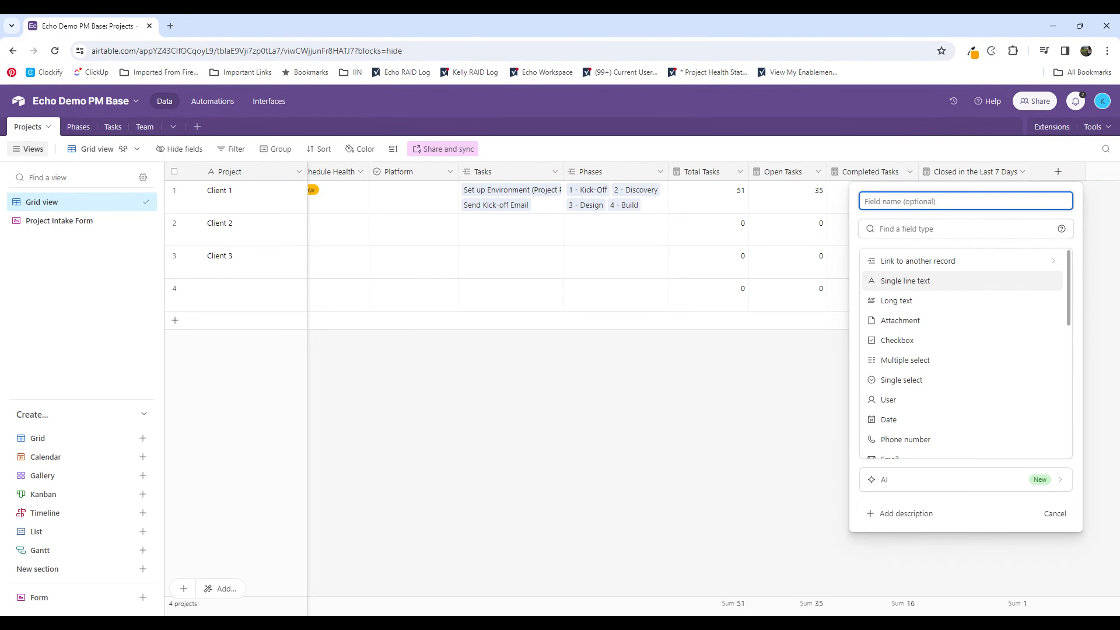
pyautogui.write('P')
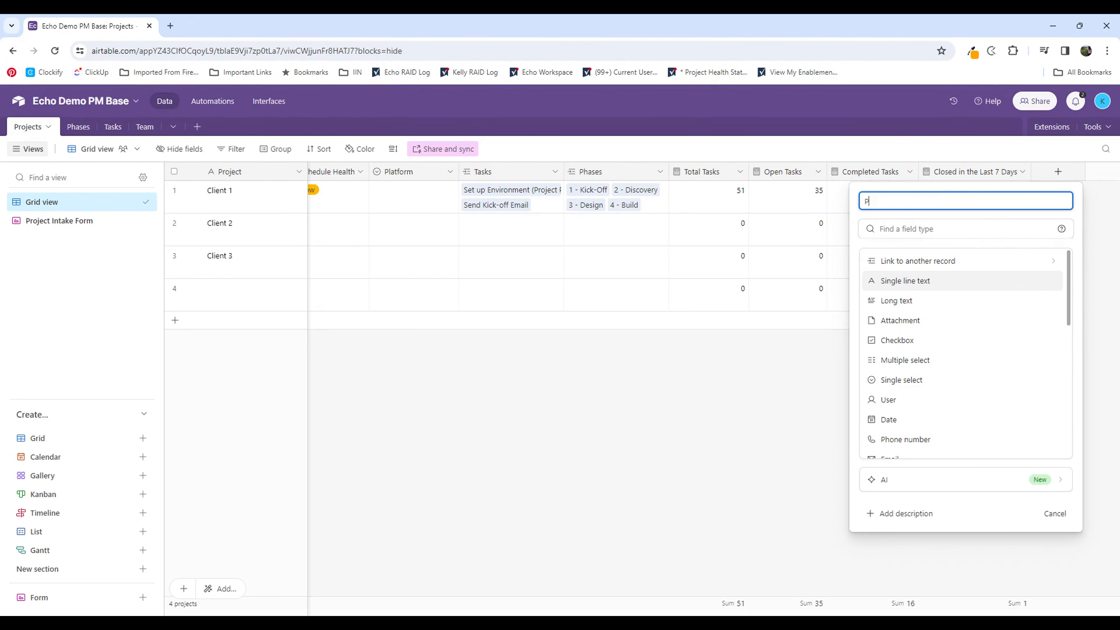
pyautogui.write('ast Due')
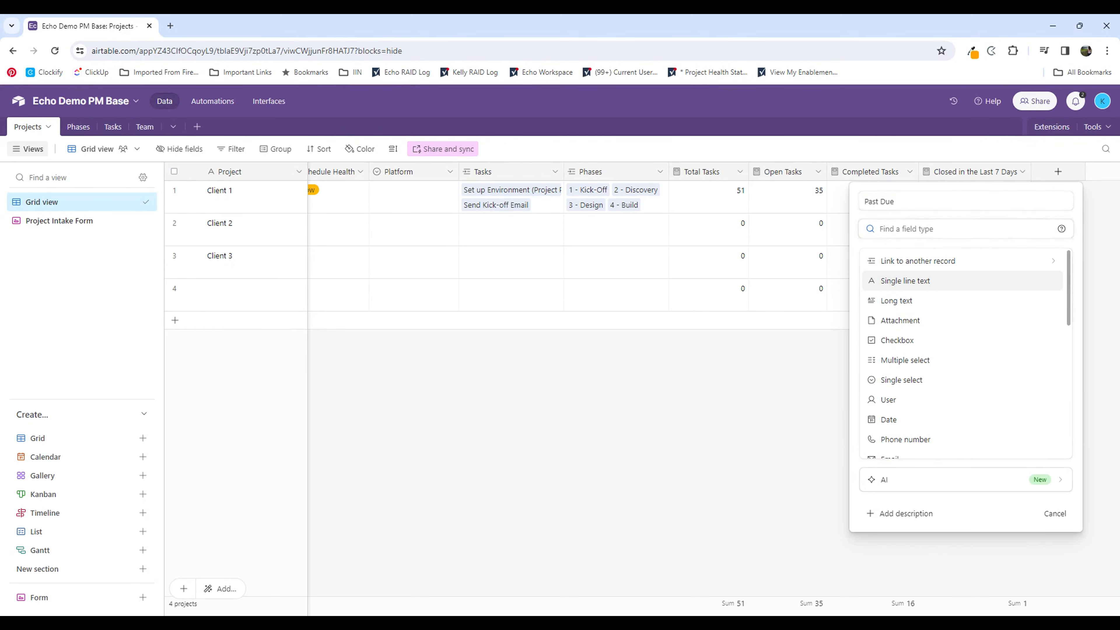
pyautogui.write('count')
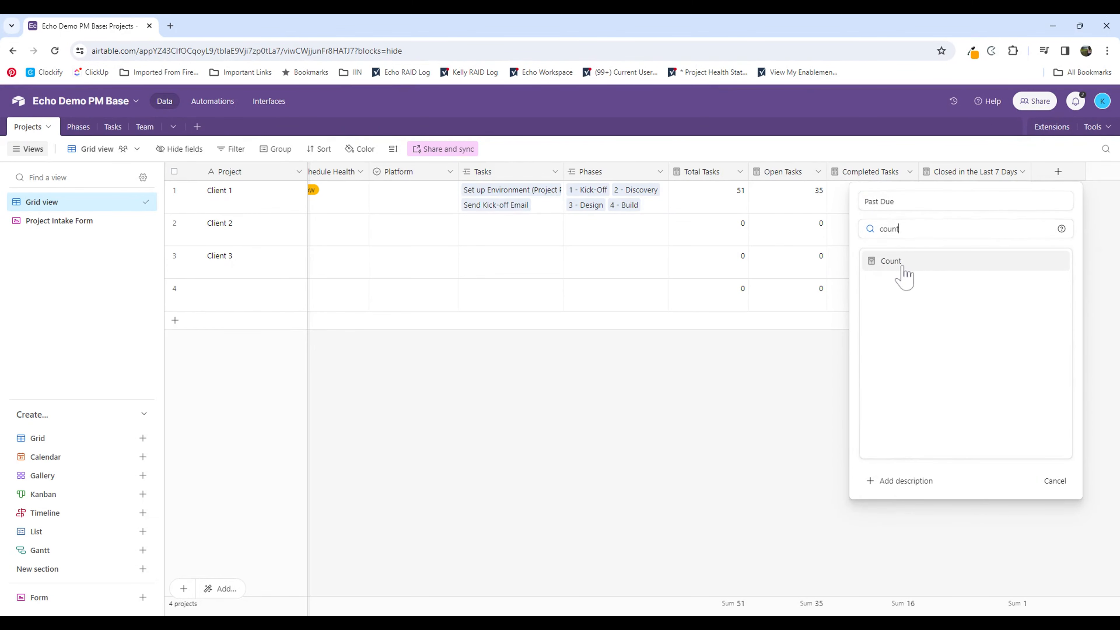
pyautogui.click(890, 261)
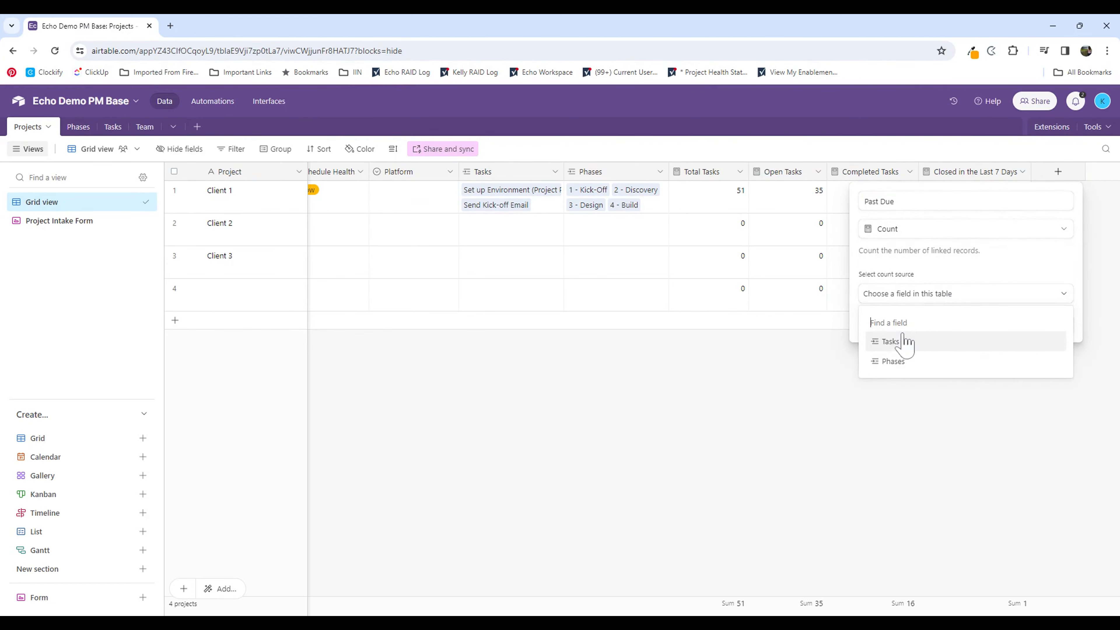
pyautogui.click(889, 341)
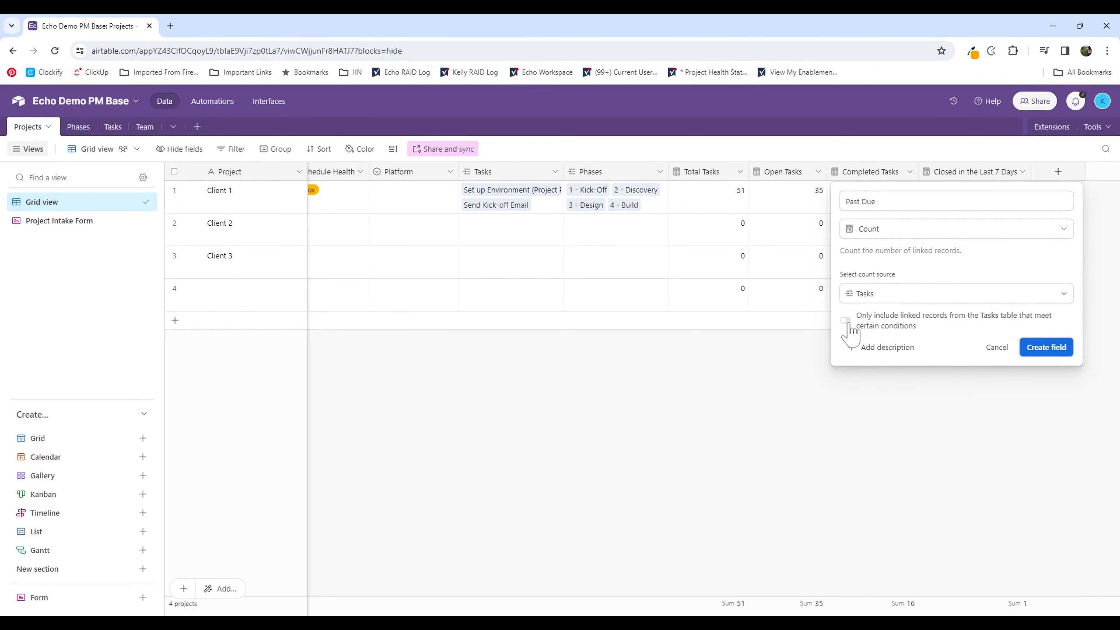
# Step: Enable conditions and base the first one on the Finish date being before today
pyautogui.click(845, 320)
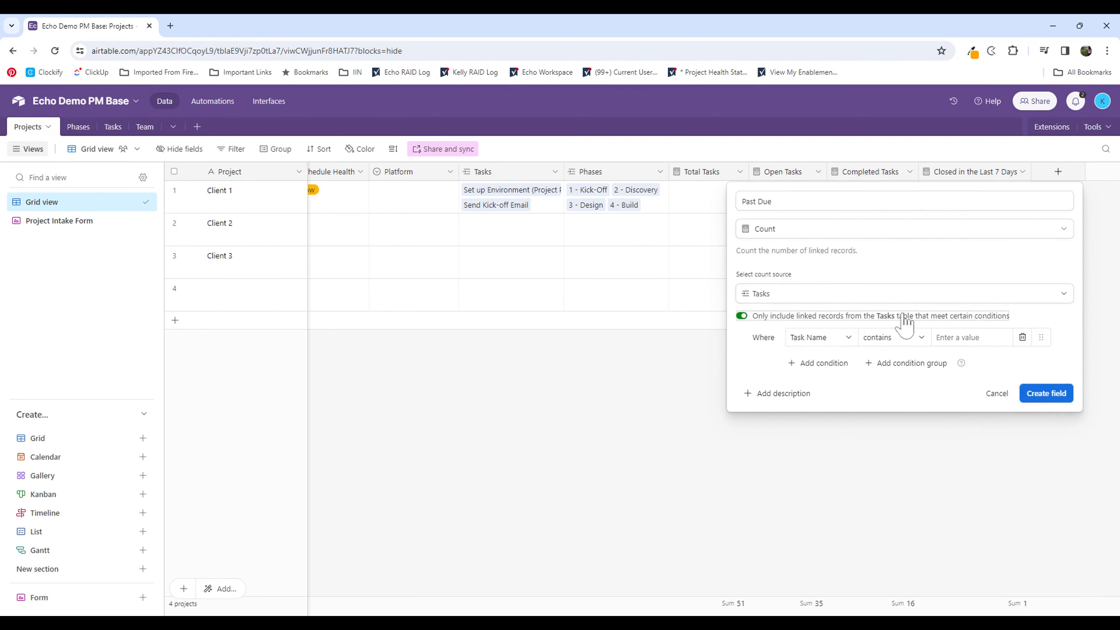
pyautogui.moveTo(983, 362)
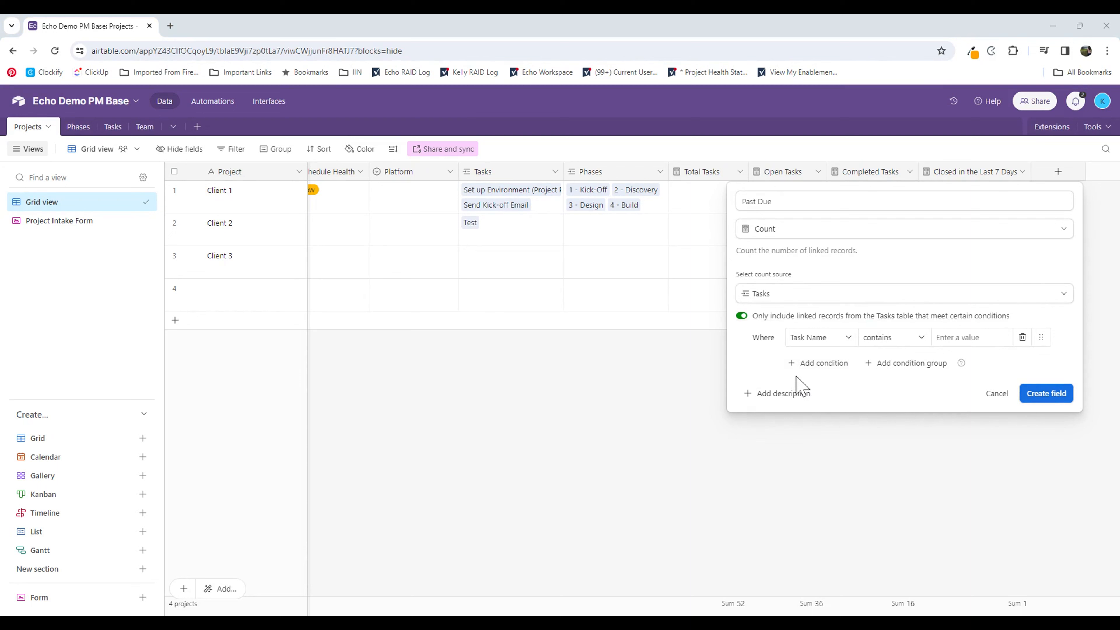
pyautogui.moveTo(653, 215)
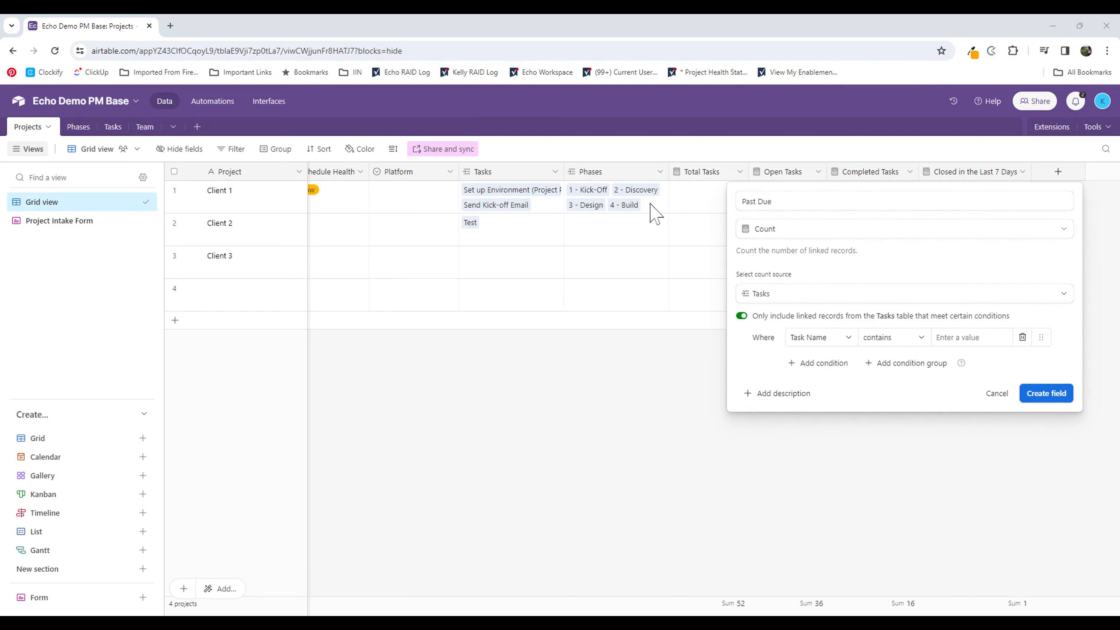
pyautogui.click(820, 337)
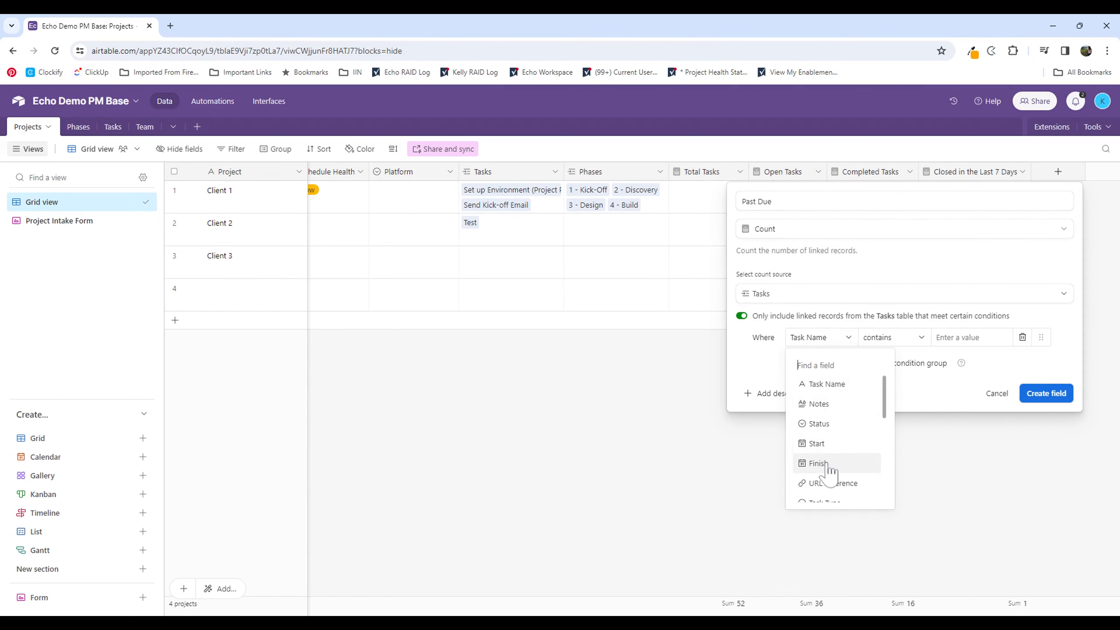
pyautogui.click(817, 462)
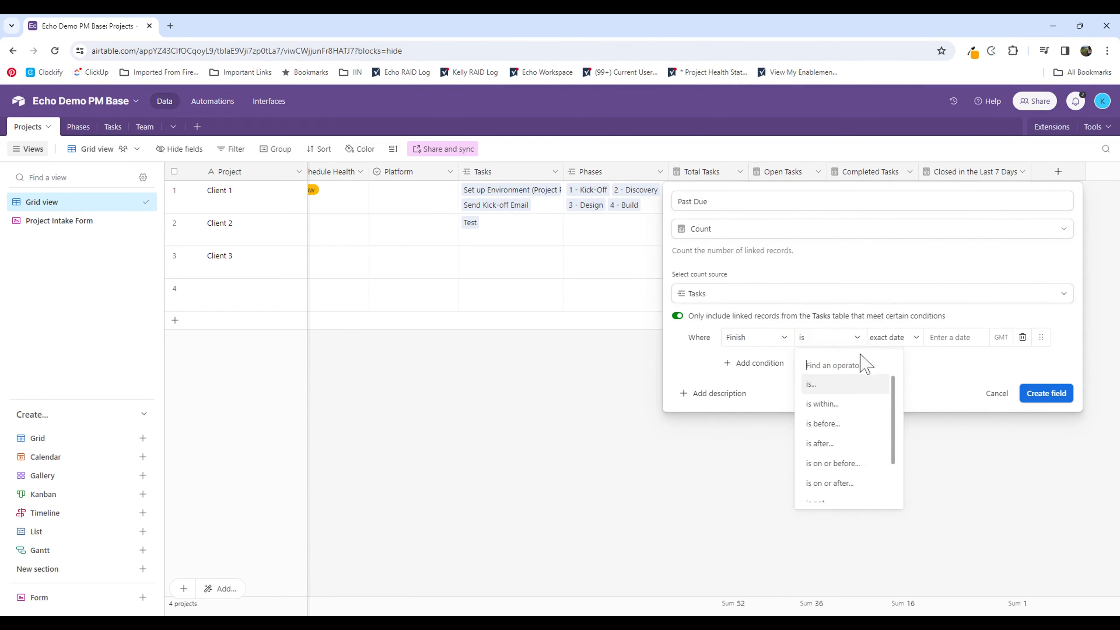
pyautogui.click(822, 424)
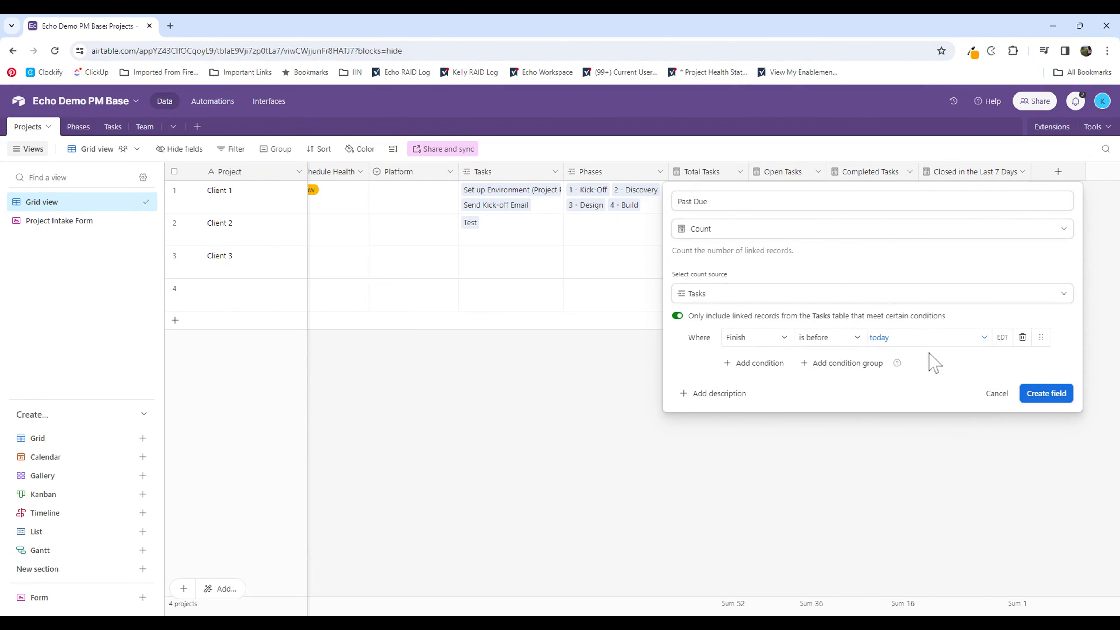
# Step: Add a second condition Status is not Complete, then create the Past Due field
pyautogui.click(757, 362)
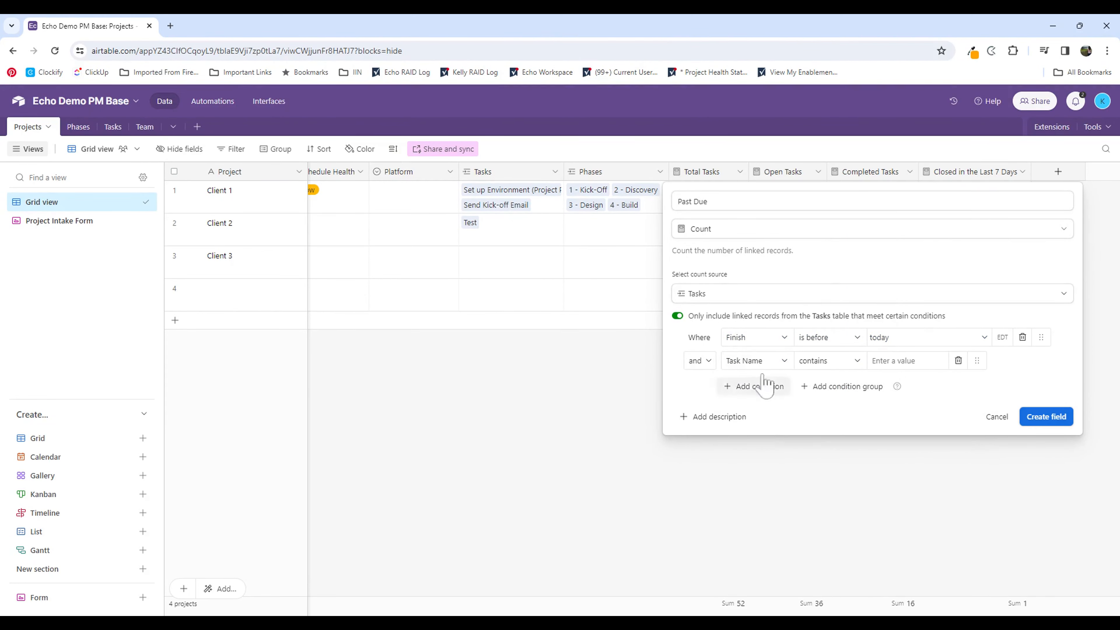
pyautogui.click(753, 359)
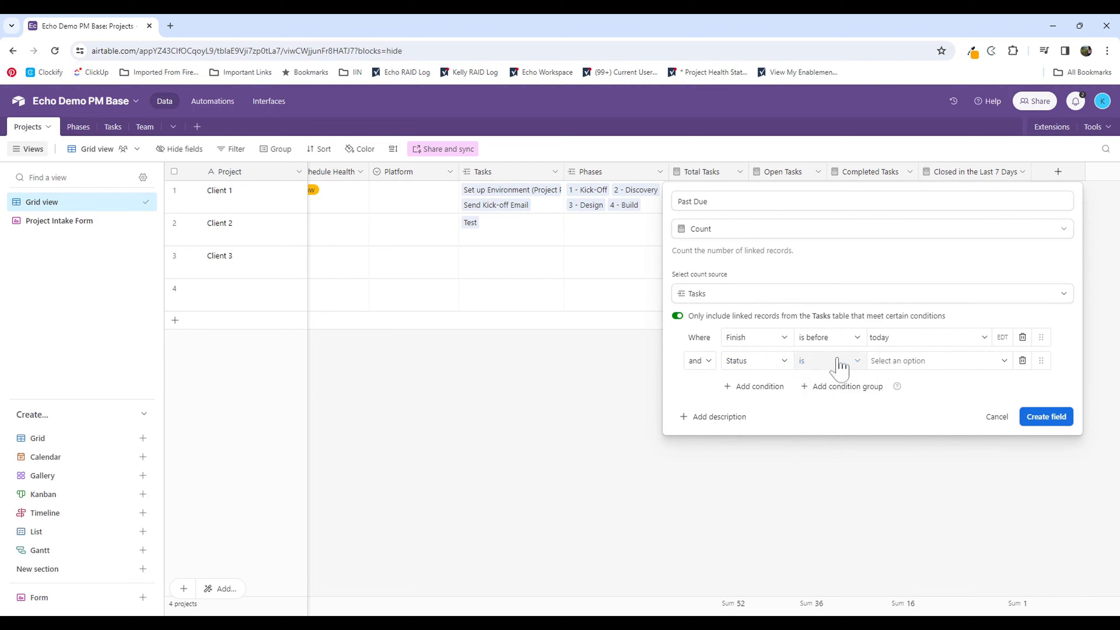
pyautogui.click(828, 359)
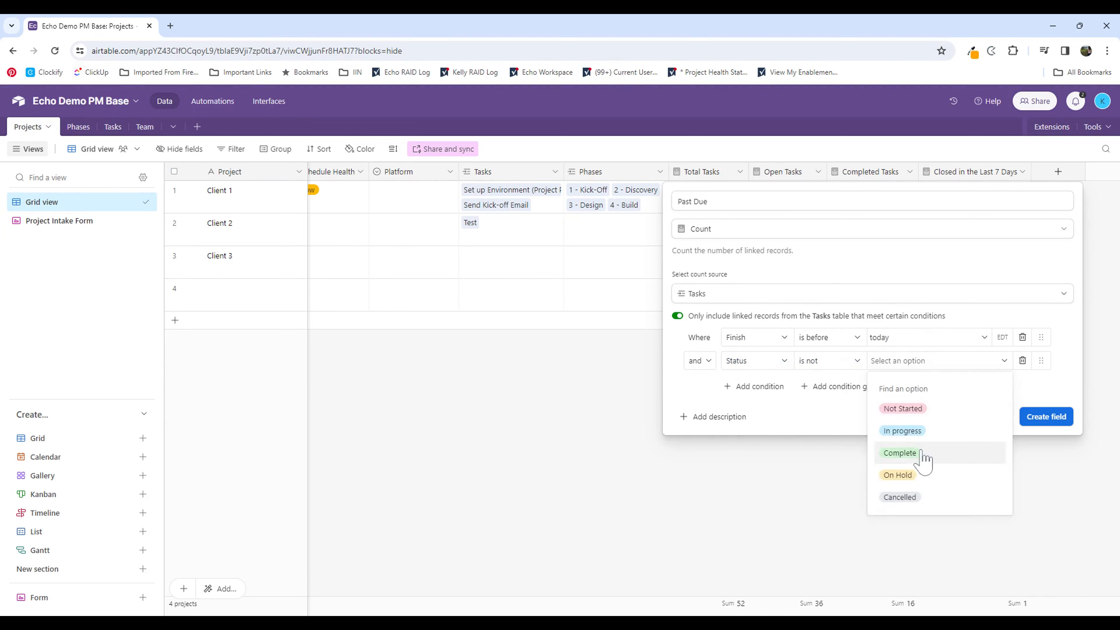
pyautogui.click(900, 452)
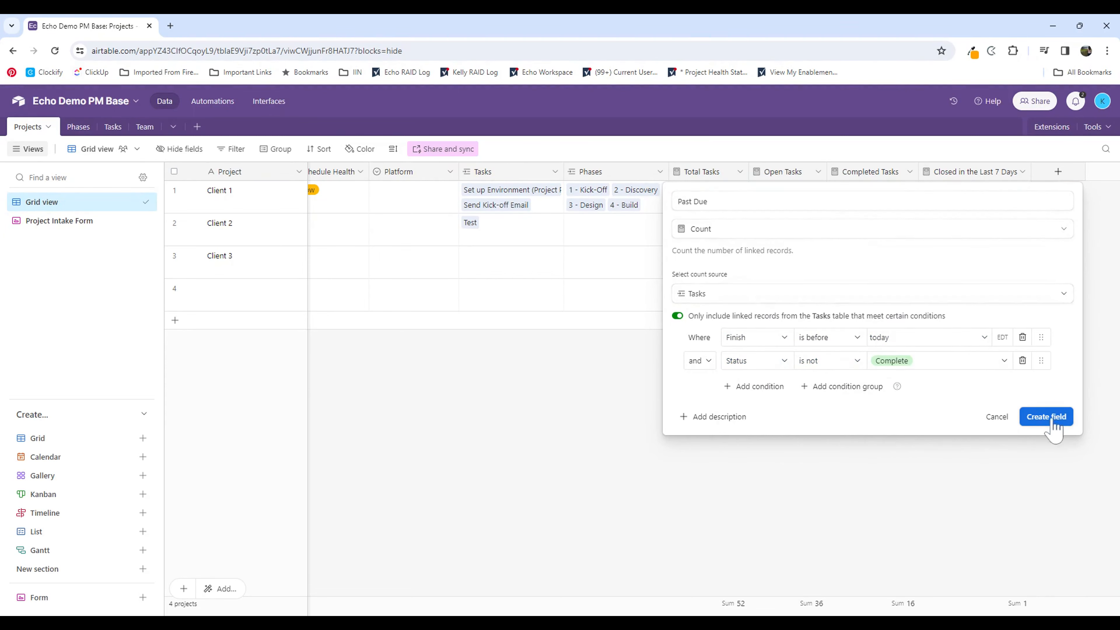
pyautogui.click(1045, 417)
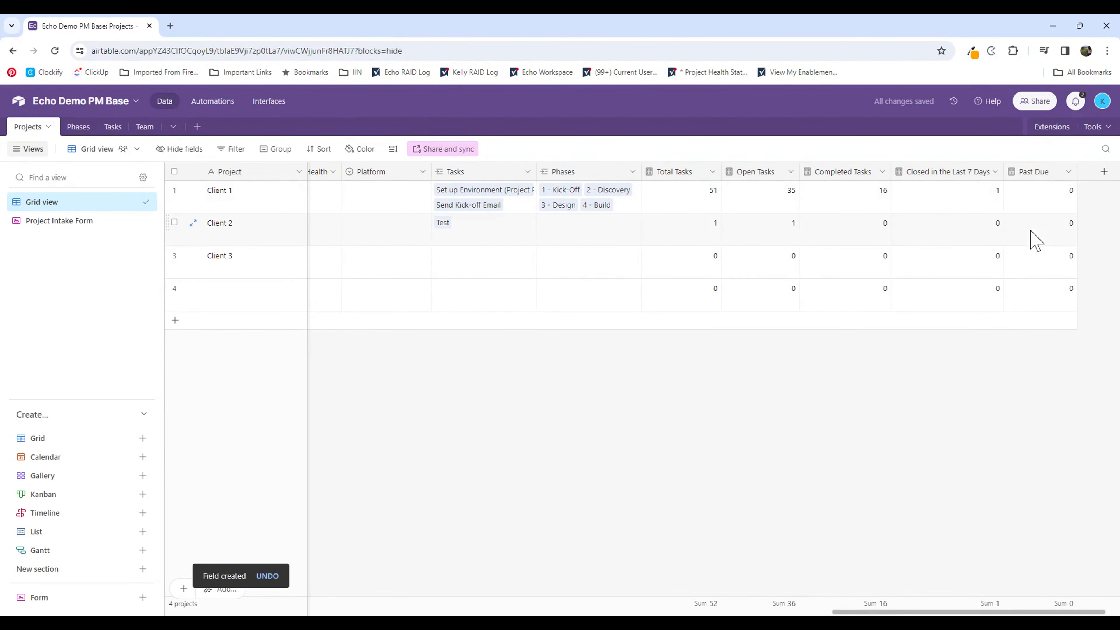
pyautogui.moveTo(991, 222)
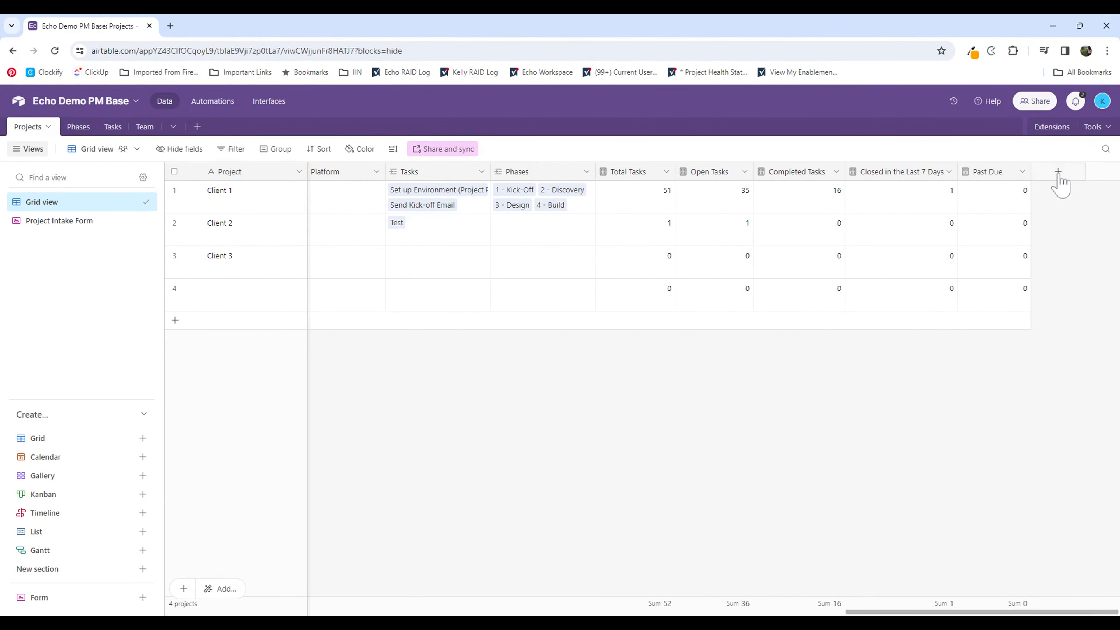
# Step: Add a field named 'Due in the Next 30 Days' of type Count, counting linked Tasks
pyautogui.click(1057, 171)
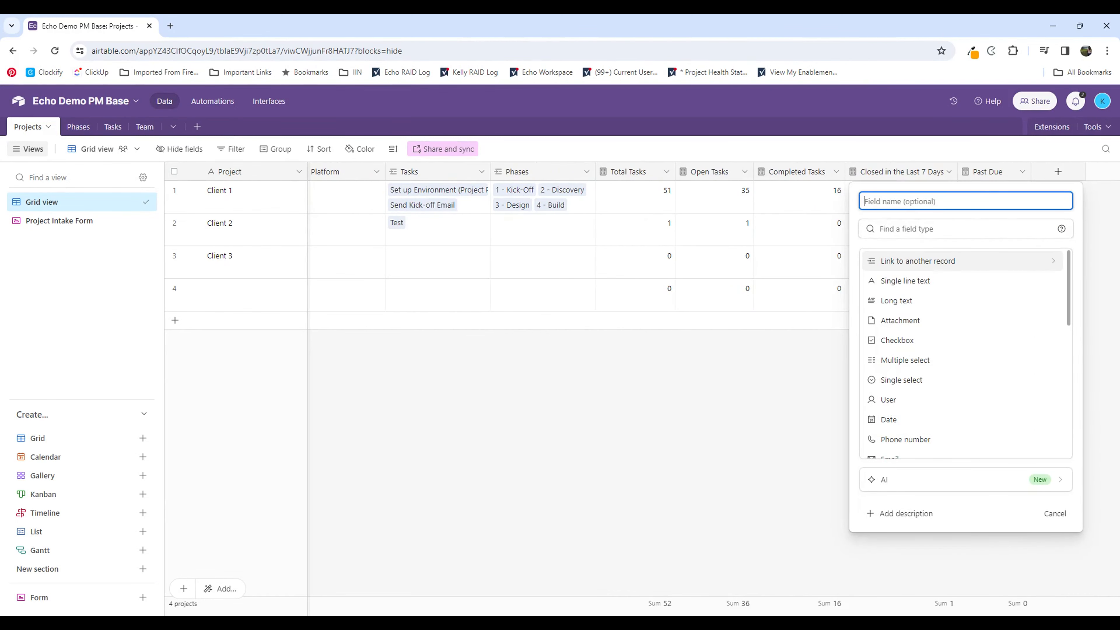
pyautogui.write('Due in the Next 30 Days')
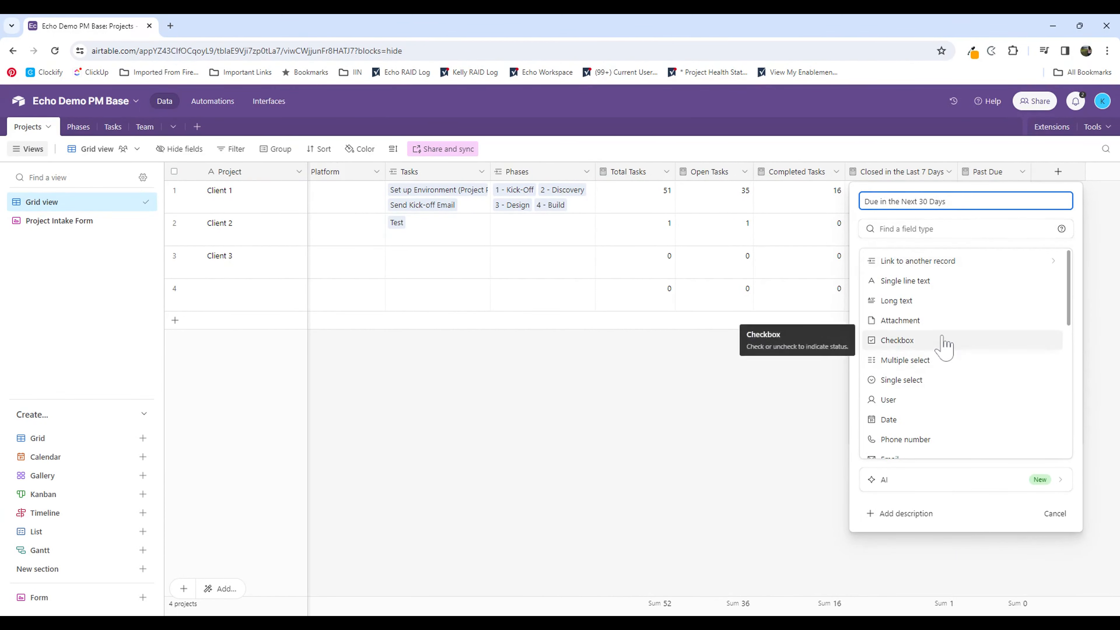
pyautogui.scroll(-3)
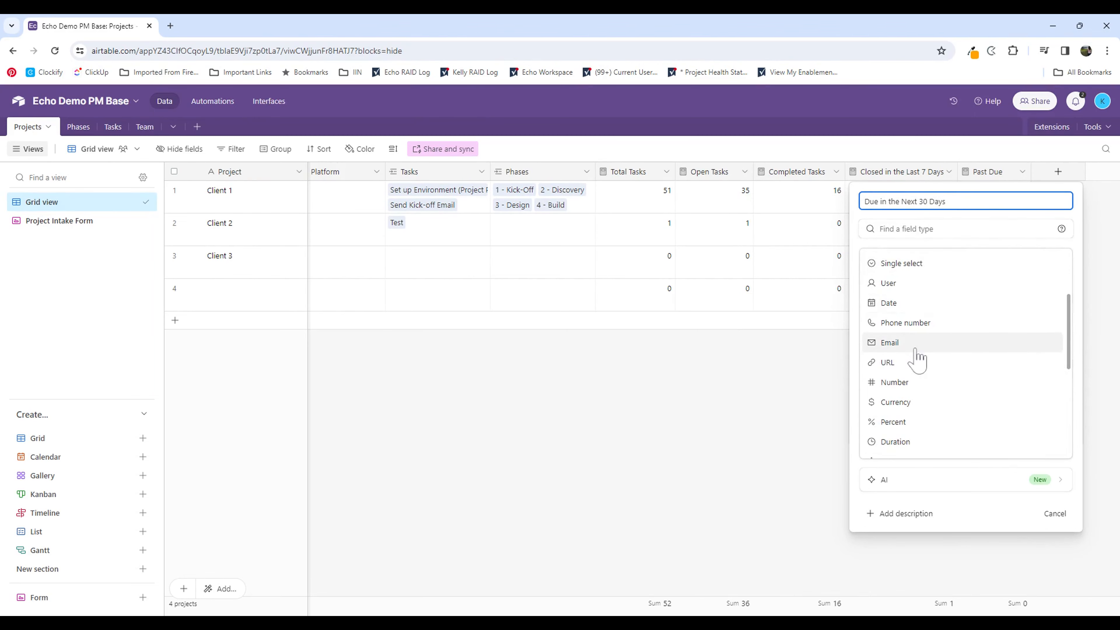
pyautogui.scroll(-3)
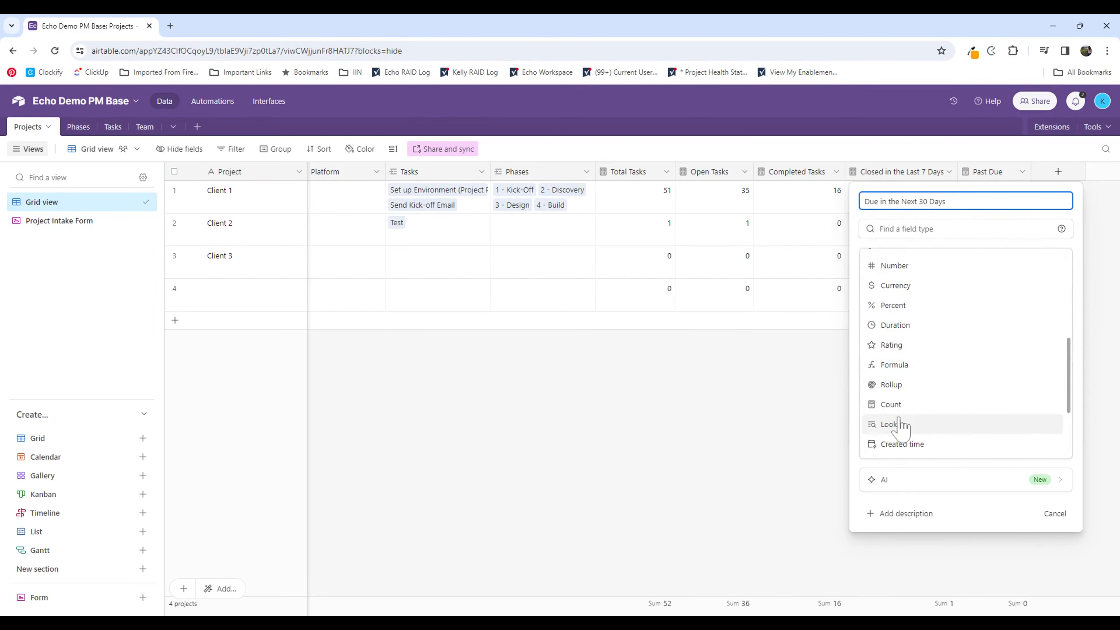
pyautogui.click(891, 404)
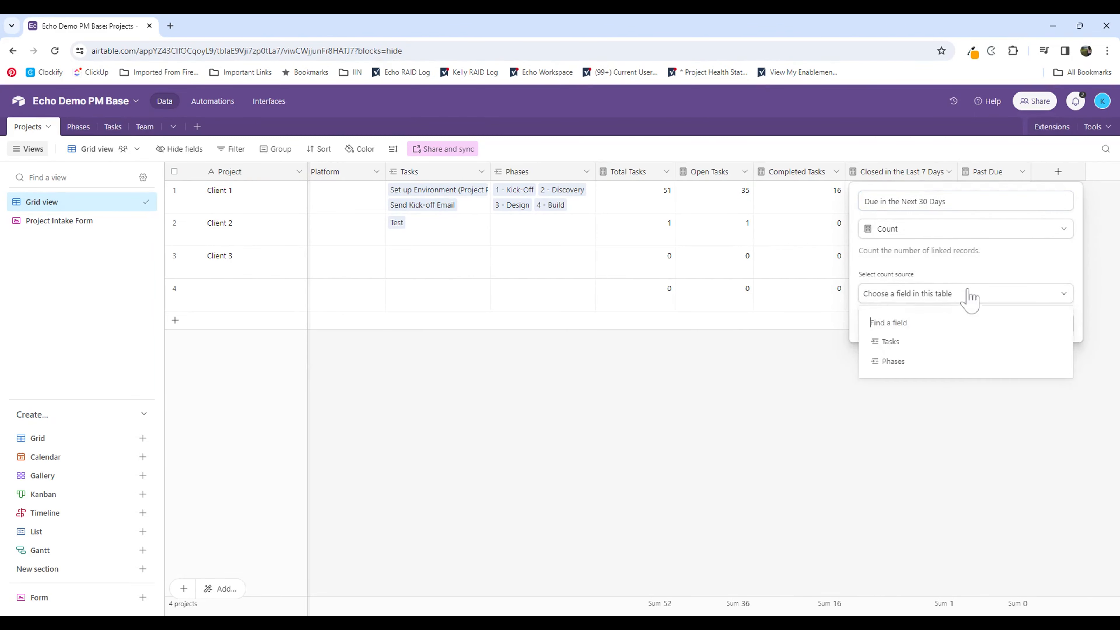
pyautogui.click(890, 341)
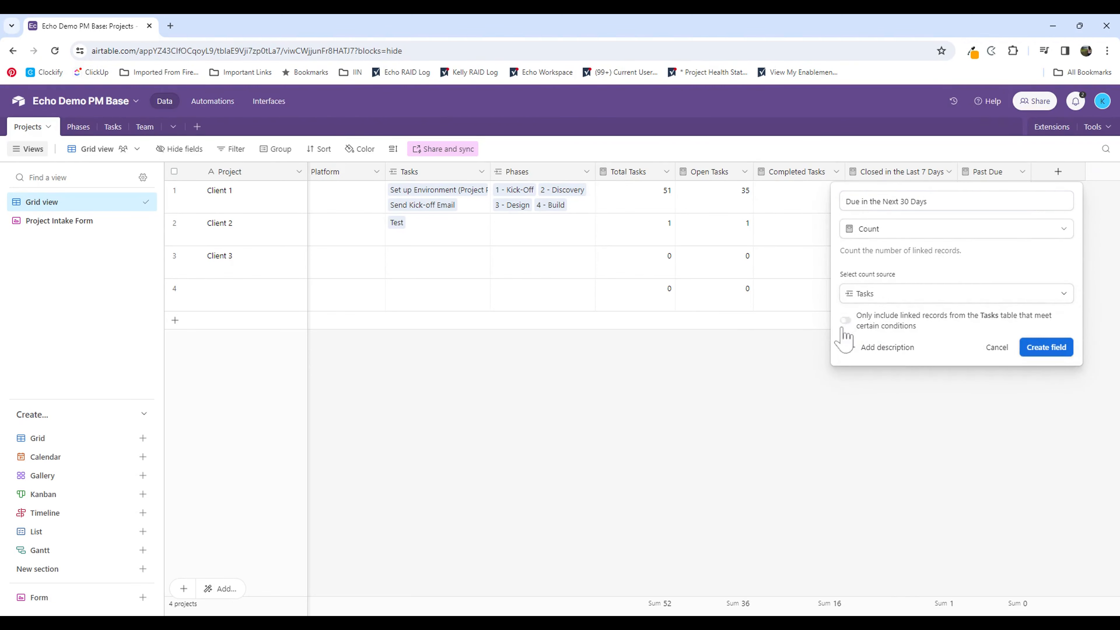
# Step: Enable conditions so only tasks with Finish within the next 30 days are counted
pyautogui.click(846, 320)
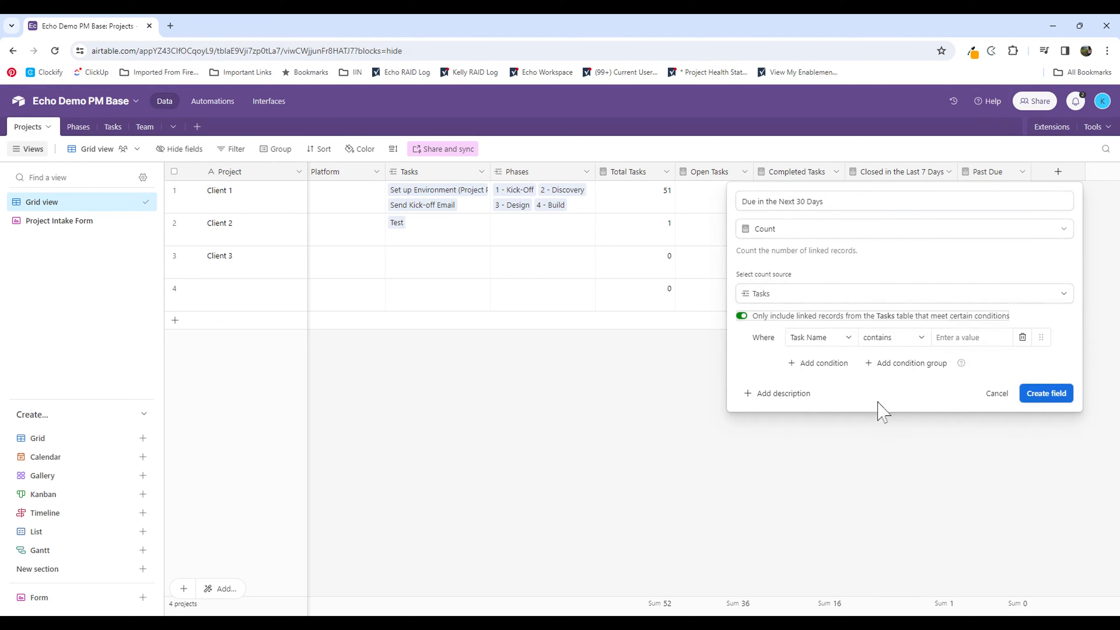
pyautogui.click(818, 337)
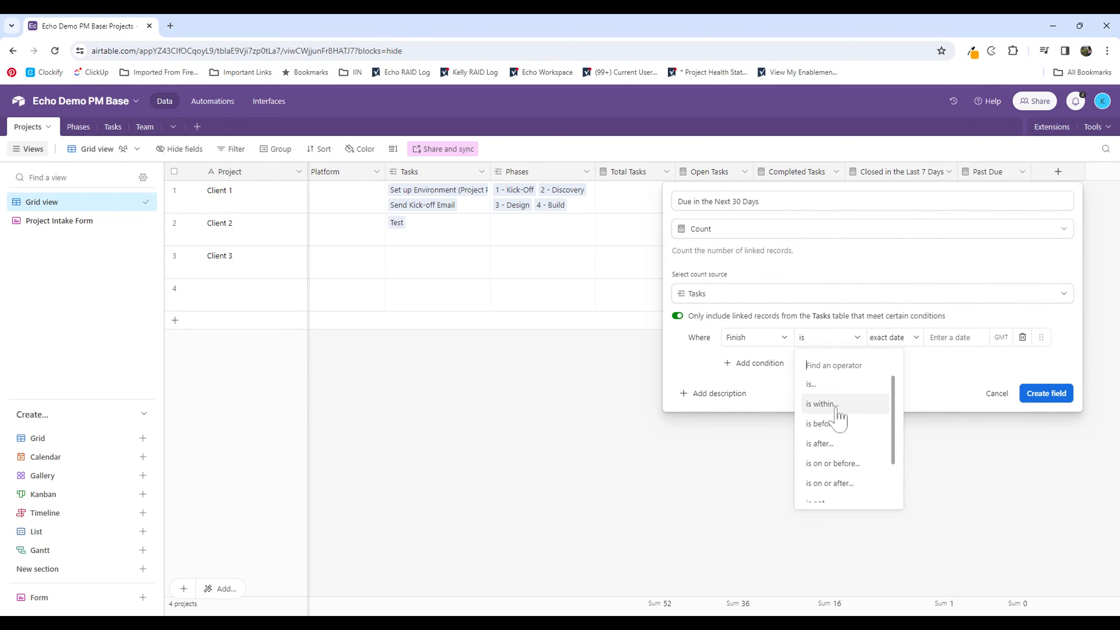
pyautogui.click(821, 404)
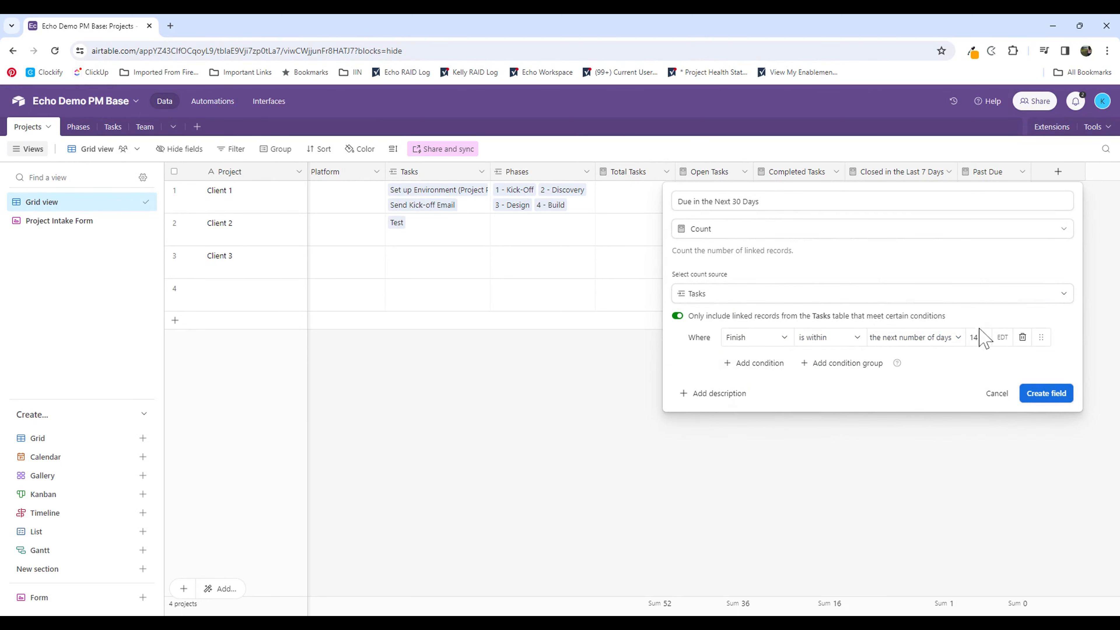
pyautogui.write('30')
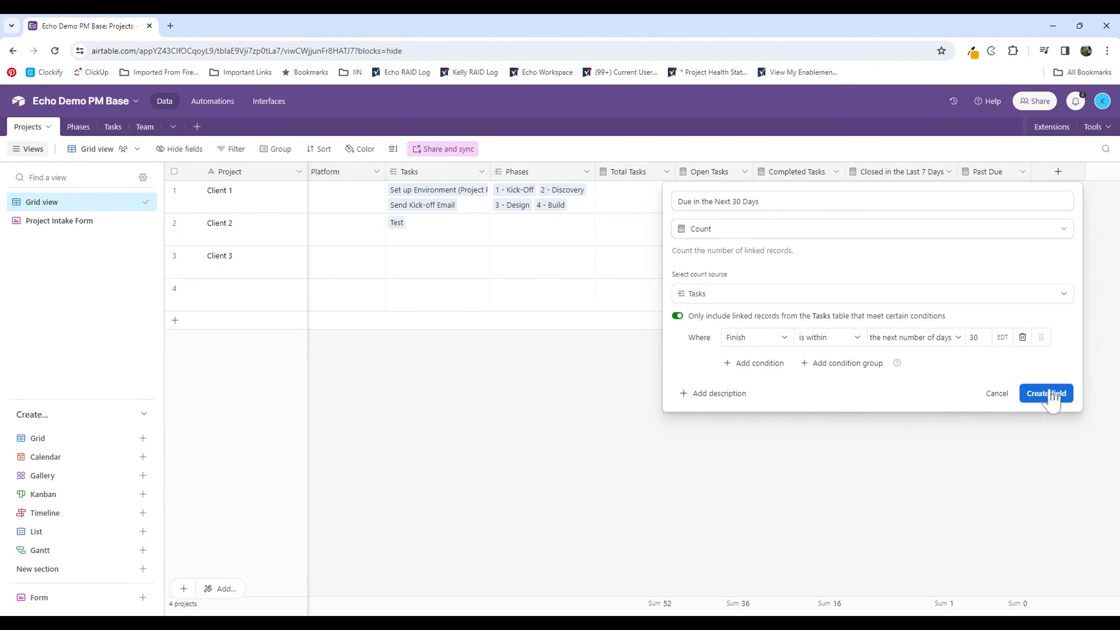
# Step: Create the field and select Client 1's cell in the new column showing 26
pyautogui.click(1046, 393)
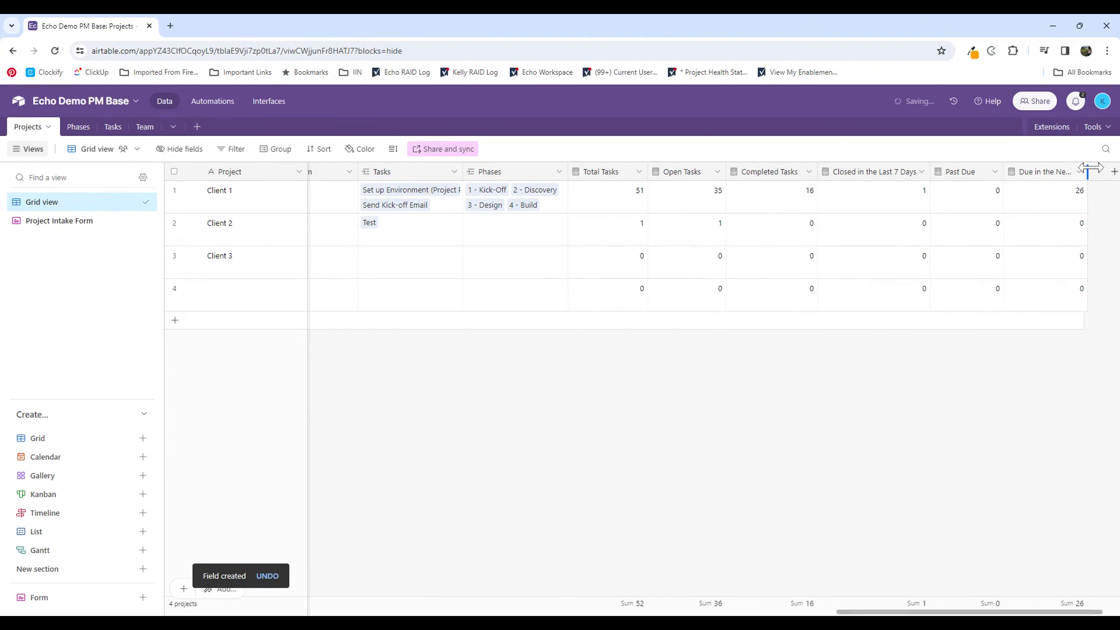
pyautogui.click(1053, 198)
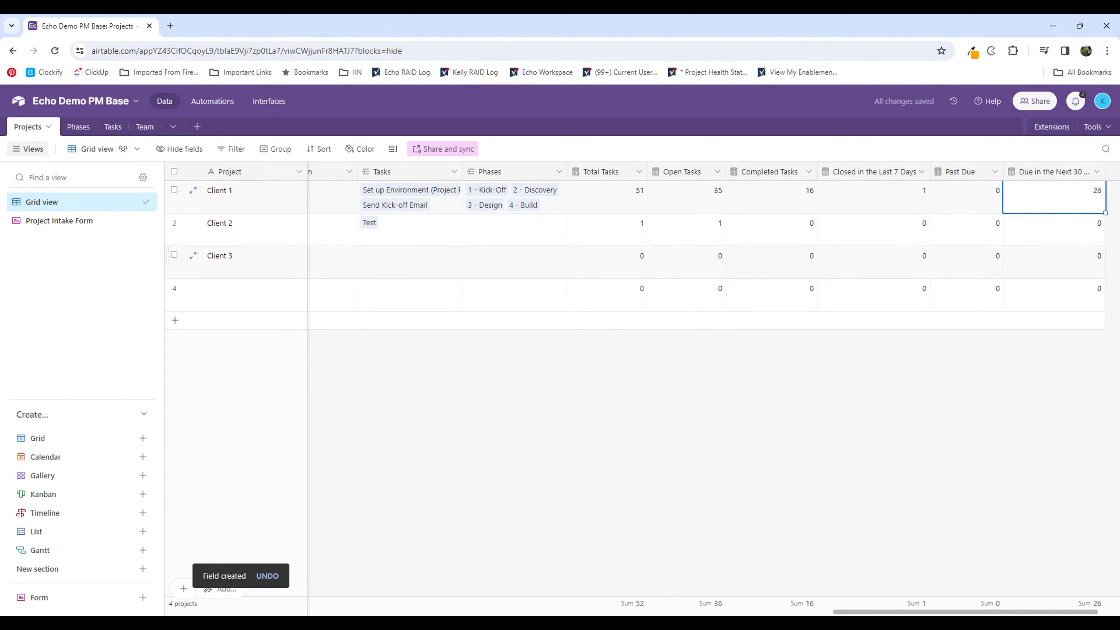